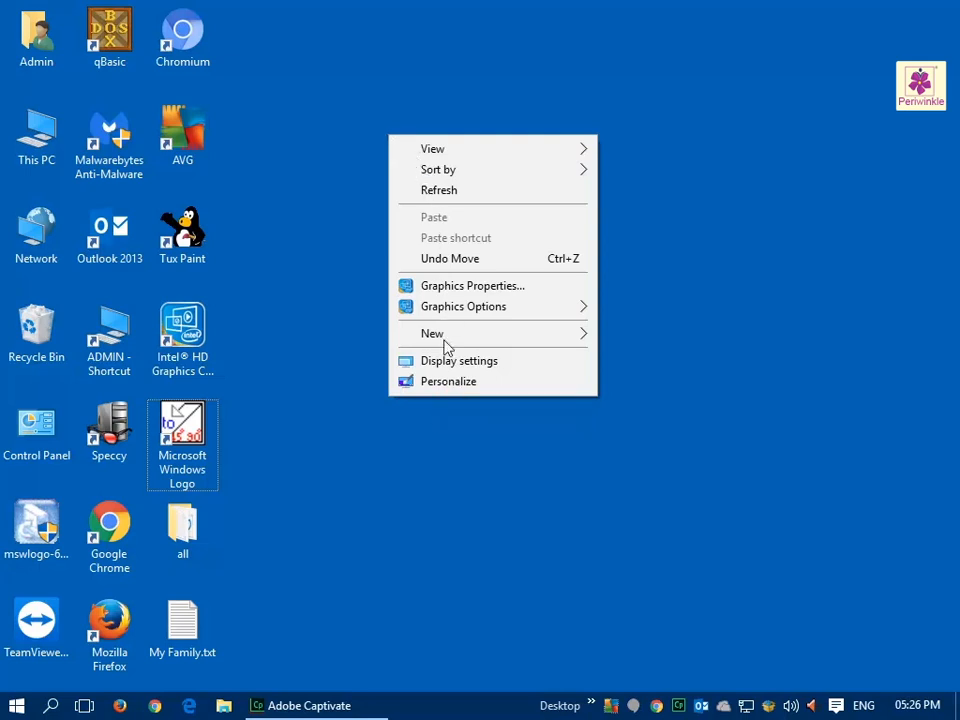
Open the Personalization Background page from the desktop's Personalize option
{"action": "left_click", "coordinate": [448, 380]}
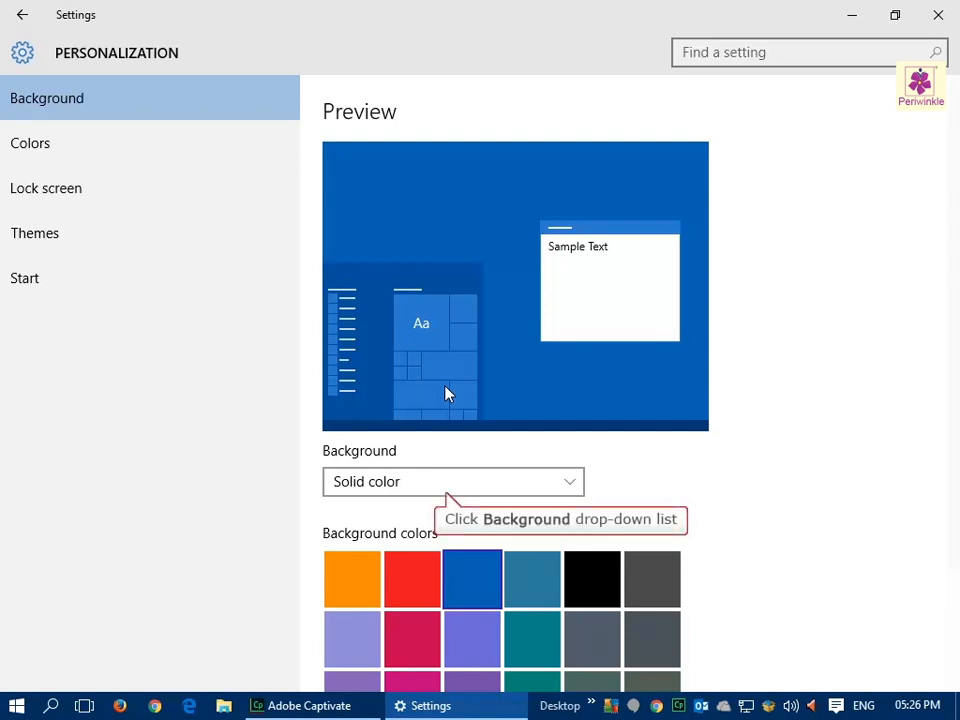
{"action": "mouse_move", "coordinate": [448, 496]}
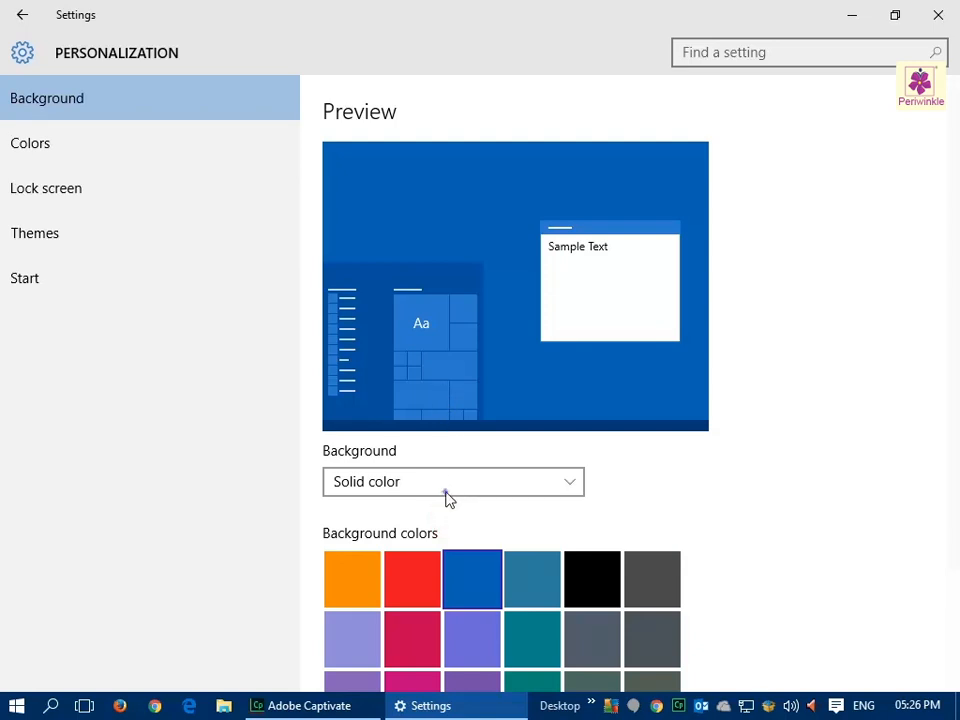
Switch the Background type drop-down from Solid color to Picture
{"action": "left_click", "coordinate": [452, 482]}
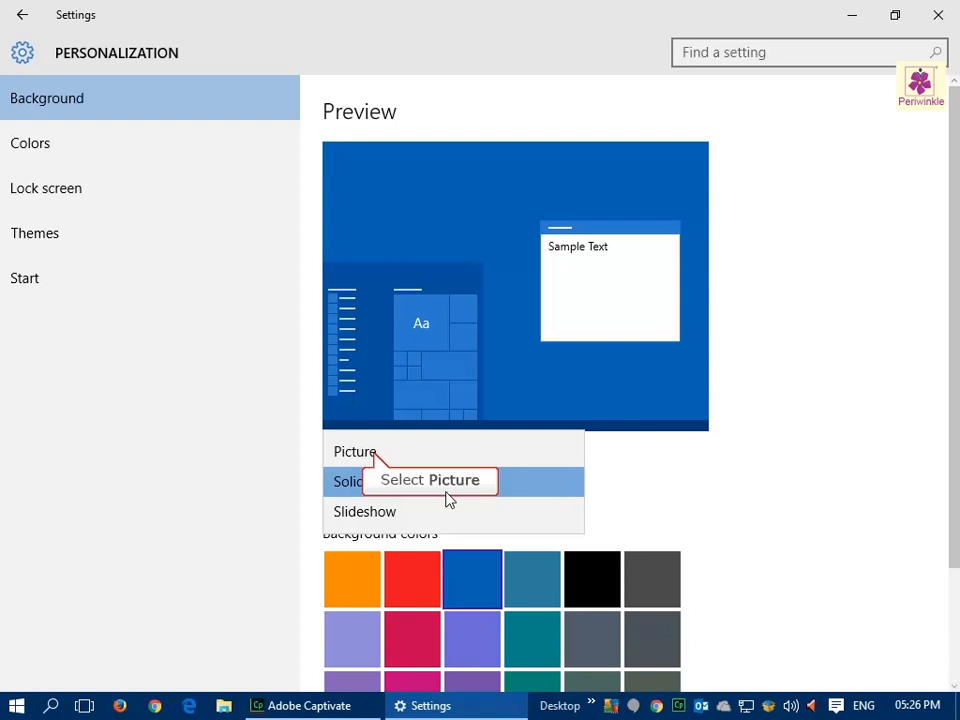
{"action": "left_click", "coordinate": [356, 452]}
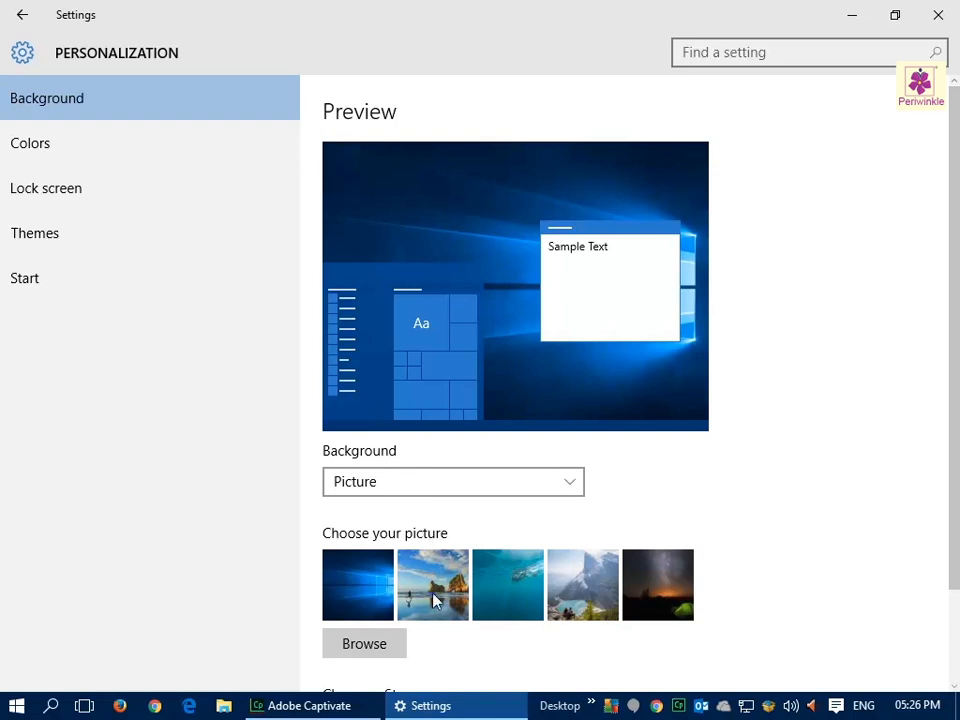
Apply the beach and rock-formation landscape thumbnail as the desktop background
{"action": "left_click", "coordinate": [432, 584]}
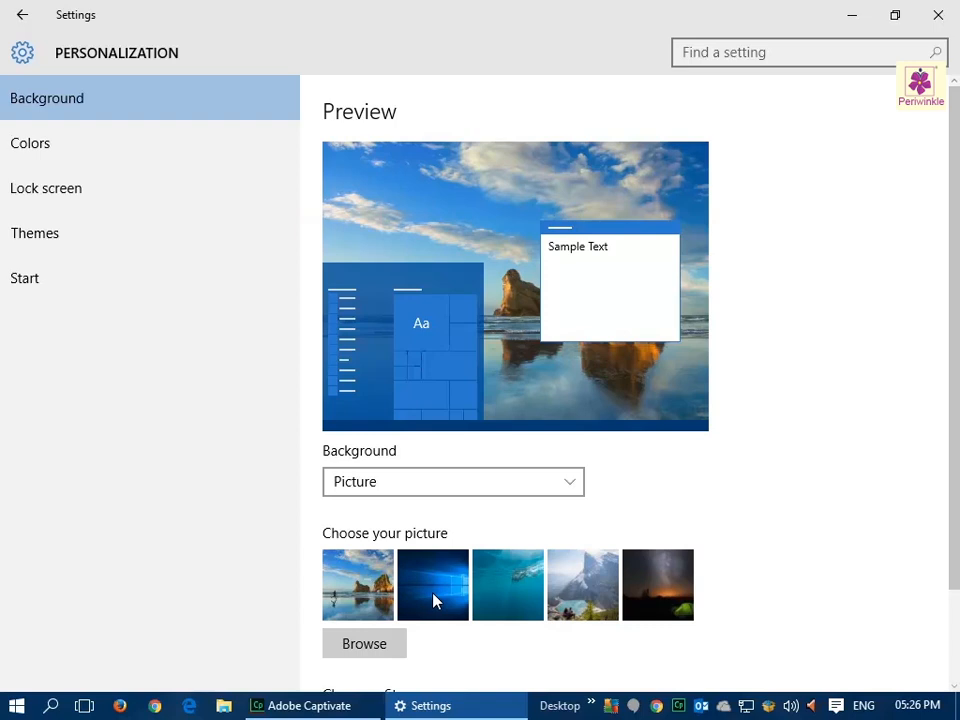
{"action": "mouse_move", "coordinate": [936, 14]}
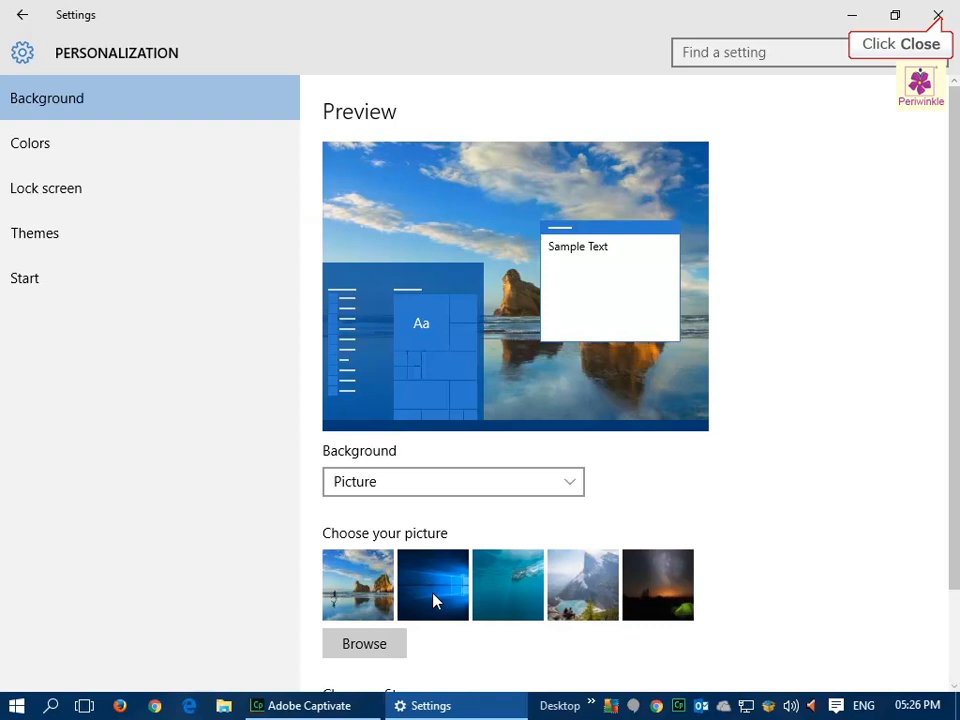